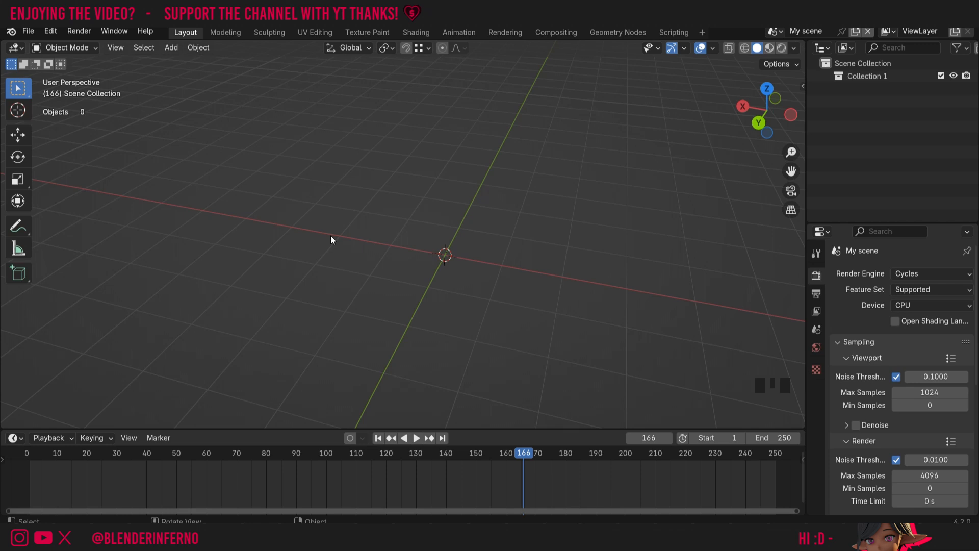
{"action": "mouse_move", "coordinate": [367, 250]}
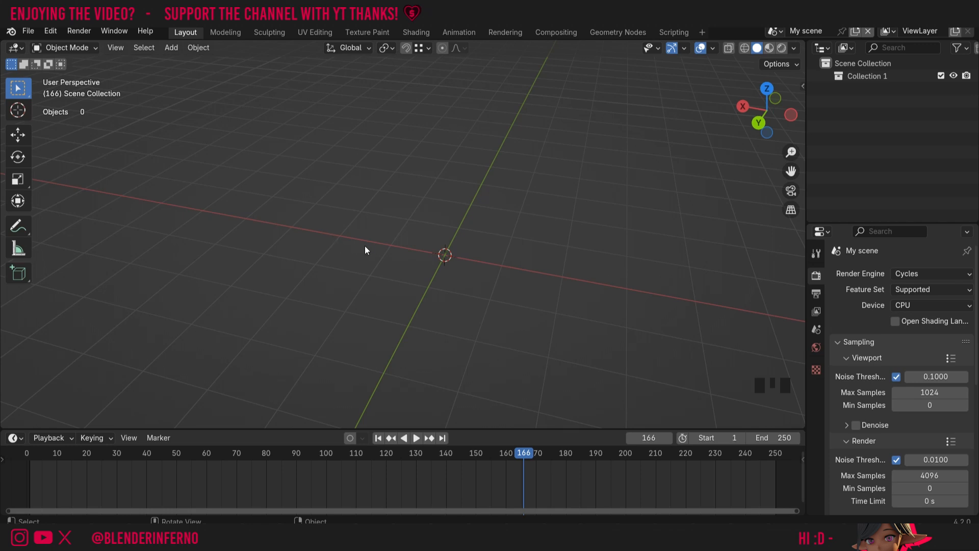
{"action": "mouse_move", "coordinate": [445, 255]}
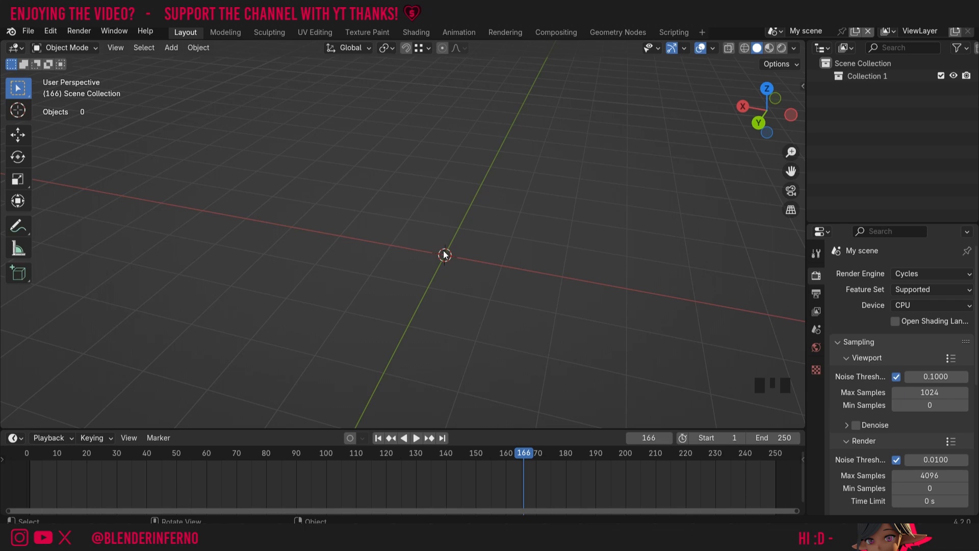
Add a cylinder mesh to the scene via the Shift+A add menu
{"action": "key", "text": "shift+a"}
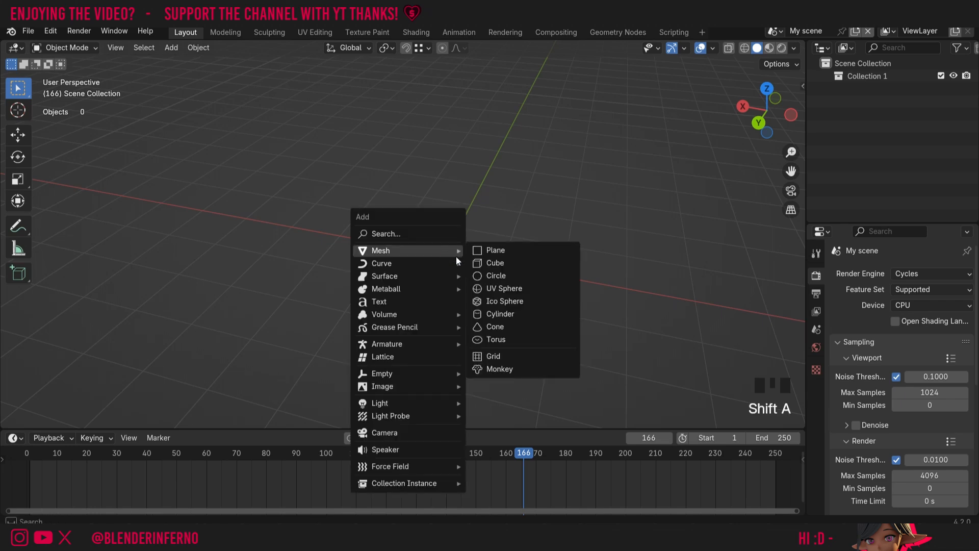
{"action": "left_click", "coordinate": [500, 314]}
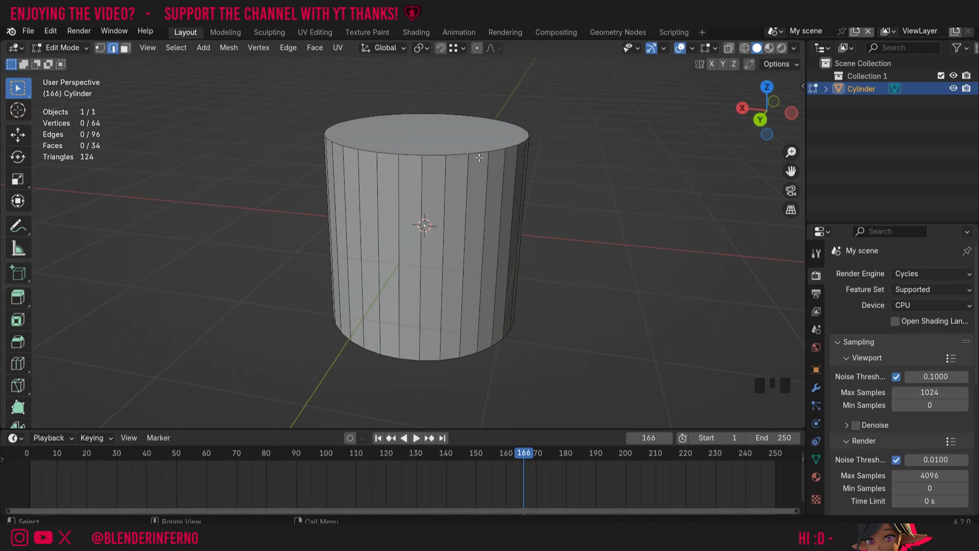
{"action": "mouse_move", "coordinate": [388, 353]}
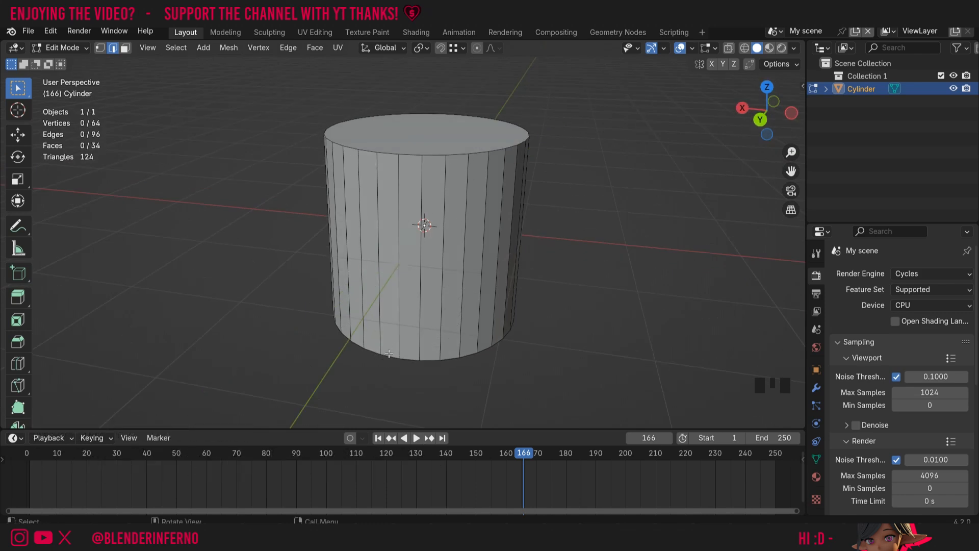
Knife a diagonal cut line down the side of the cylinder and confirm it
{"action": "key", "text": "k"}
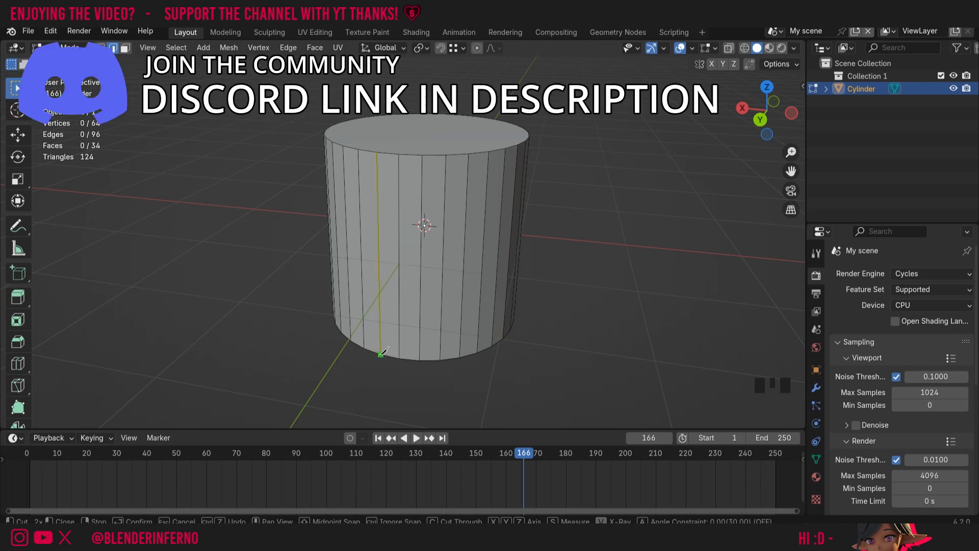
{"action": "key", "text": "Tab"}
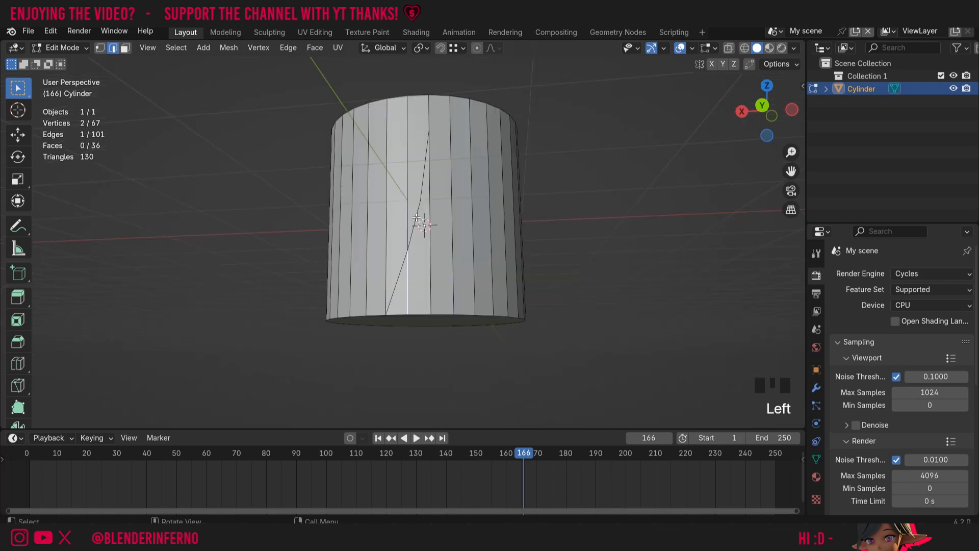
{"action": "mouse_move", "coordinate": [429, 201]}
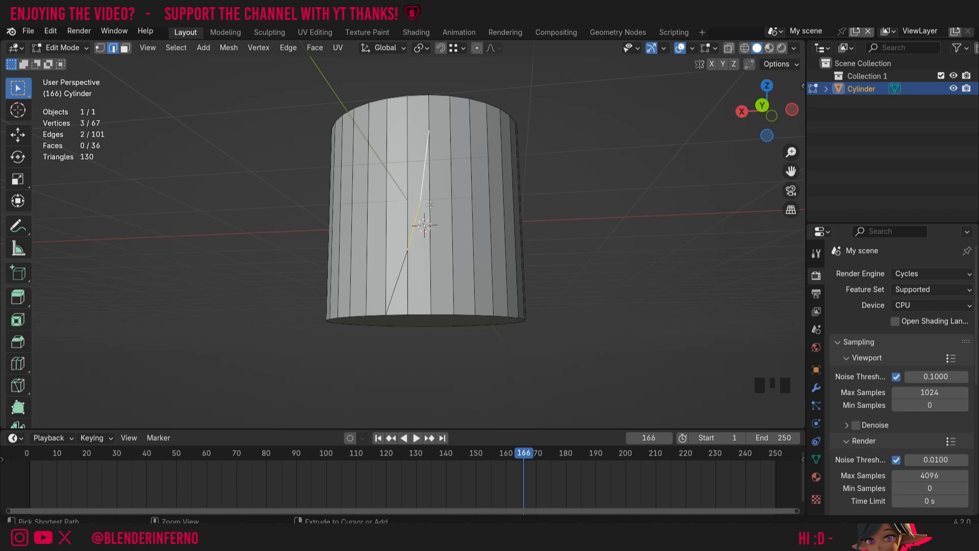
Dissolve the extra vertices along the diagonal cut with Ctrl+X
{"action": "key", "text": "ctrl+x"}
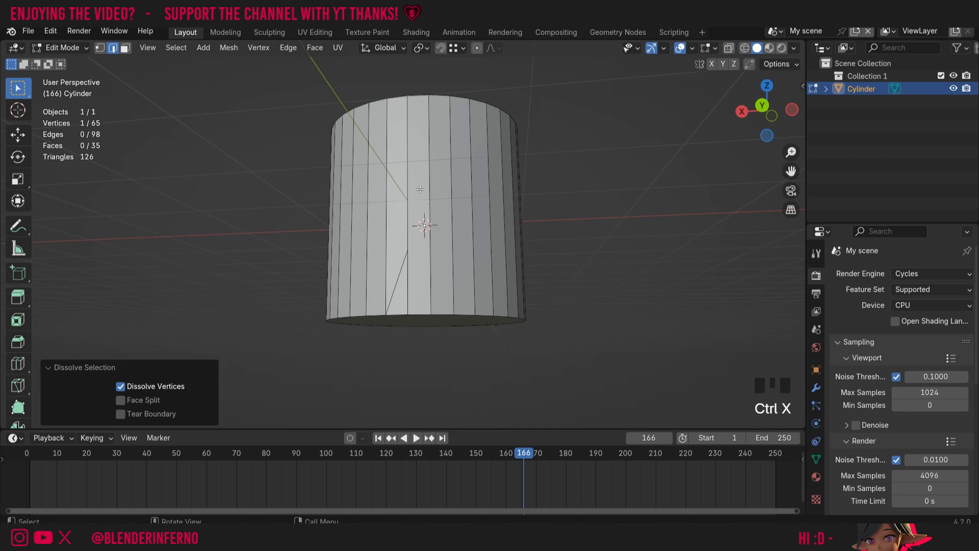
{"action": "mouse_move", "coordinate": [334, 197]}
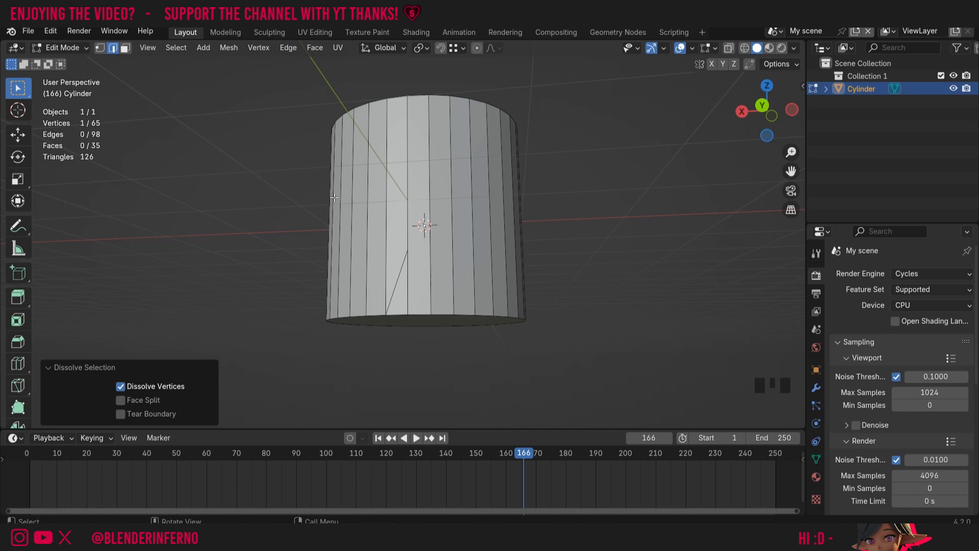
{"action": "mouse_move", "coordinate": [543, 223]}
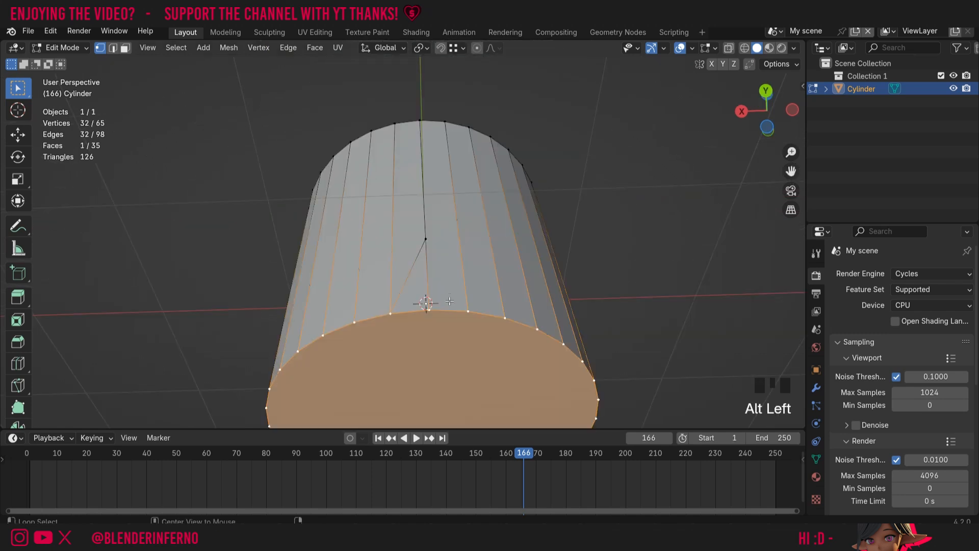
{"action": "mouse_move", "coordinate": [618, 331]}
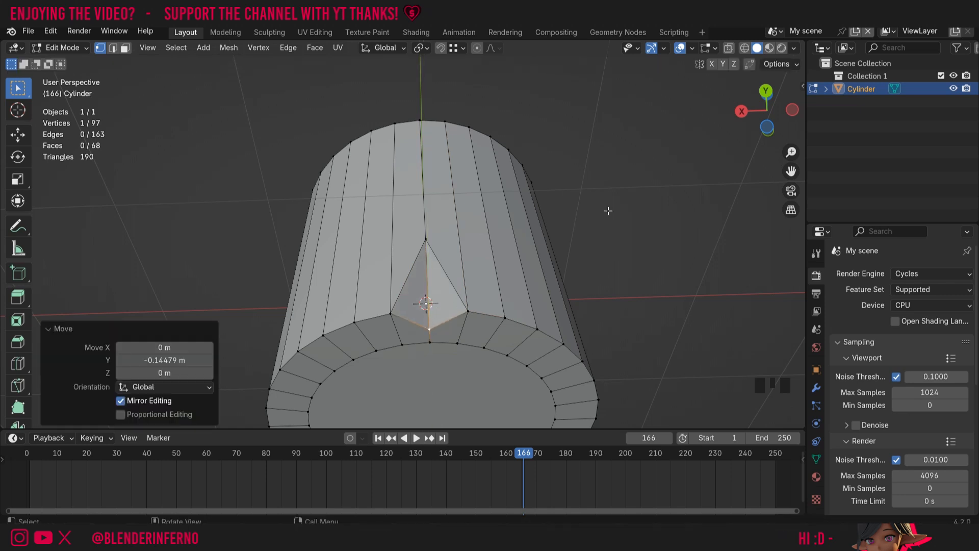
{"action": "key", "text": "Tab"}
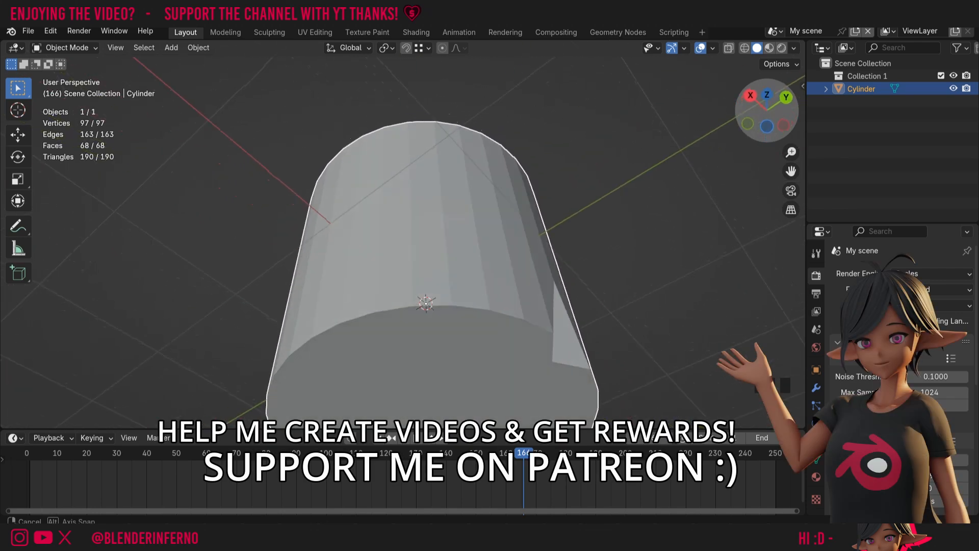
{"action": "key", "text": "Tab"}
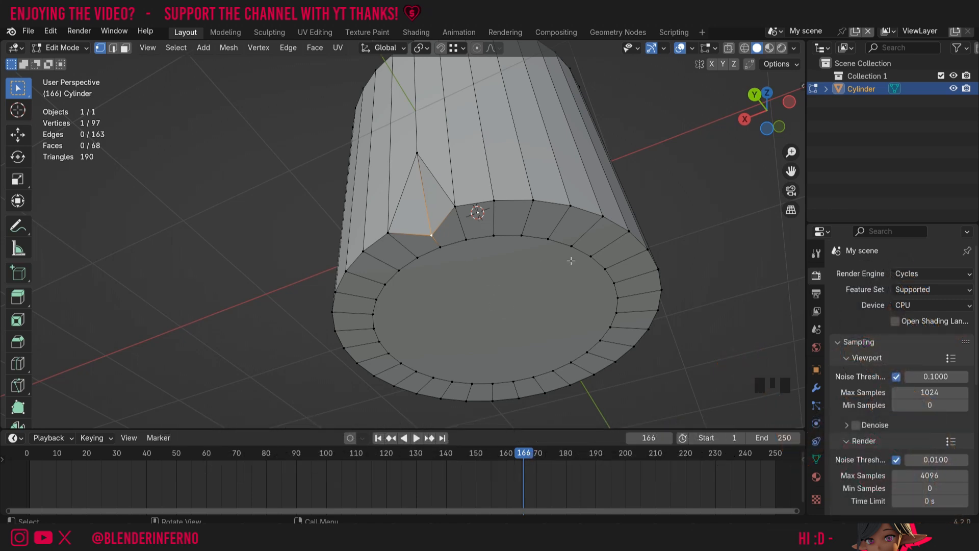
{"action": "mouse_move", "coordinate": [494, 269]}
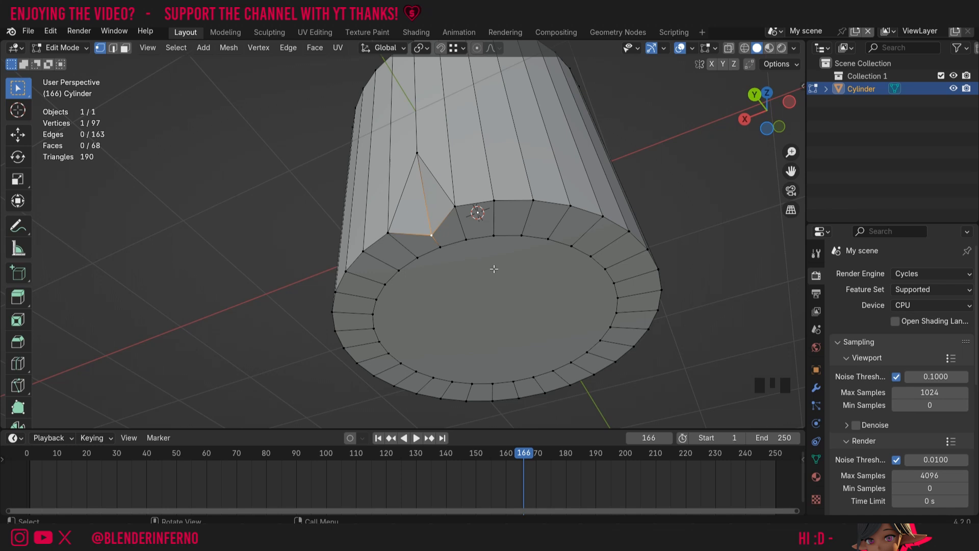
{"action": "mouse_move", "coordinate": [17, 387]}
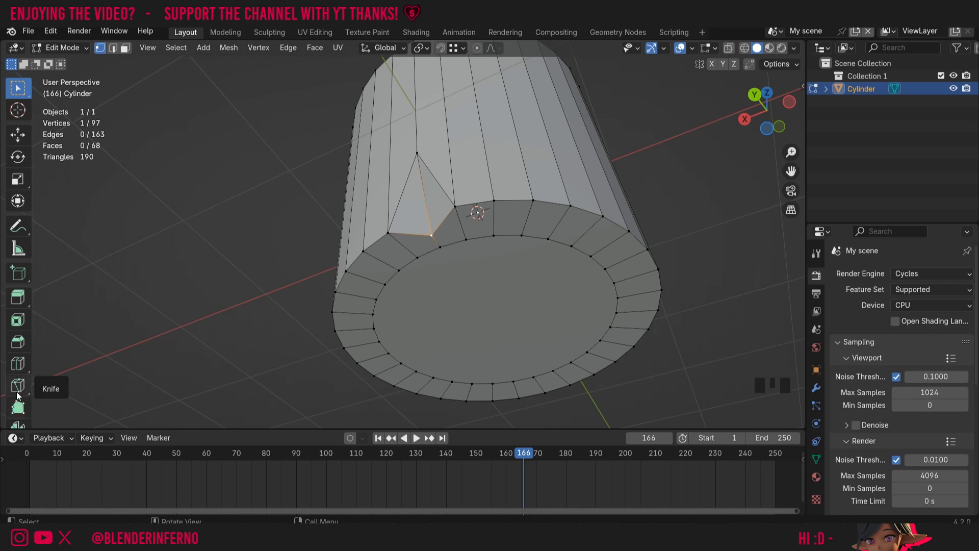
{"action": "mouse_move", "coordinate": [19, 387]}
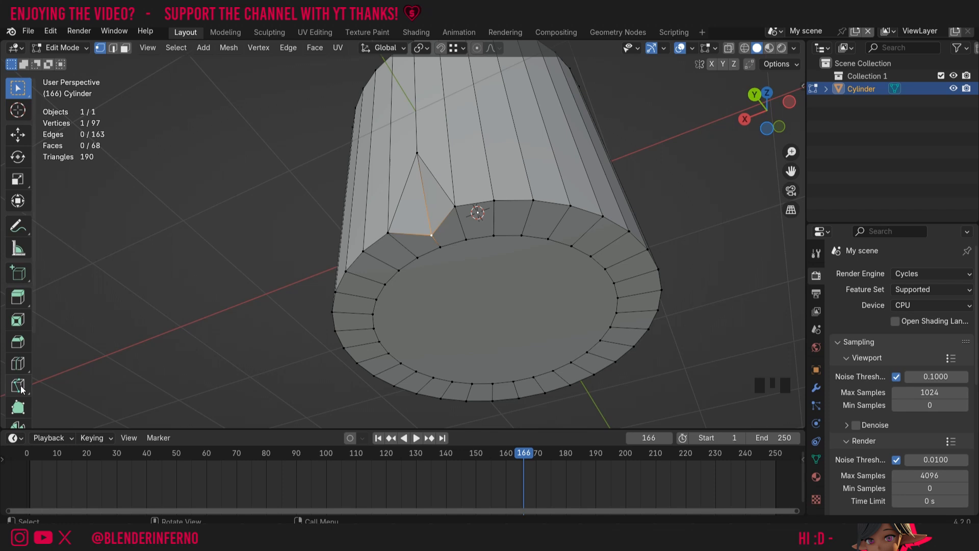
Select the Knife tool from the left toolbar to start a cut above the notch
{"action": "left_click", "coordinate": [17, 385]}
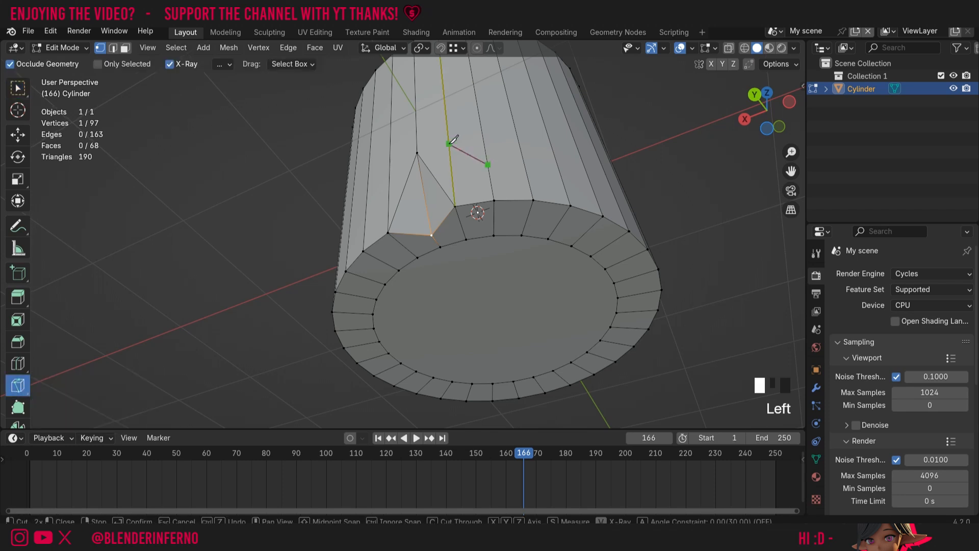